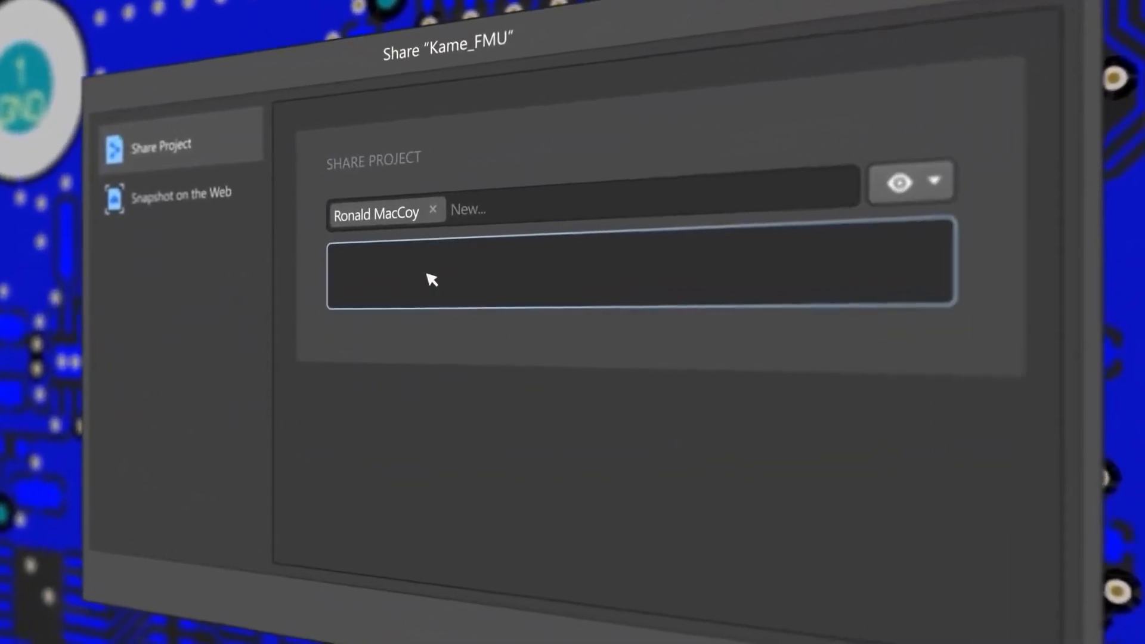
- Add a message to the Kame_FMU share invitation for the collaborator
{"action": "left_click", "coordinate": [726, 502]}
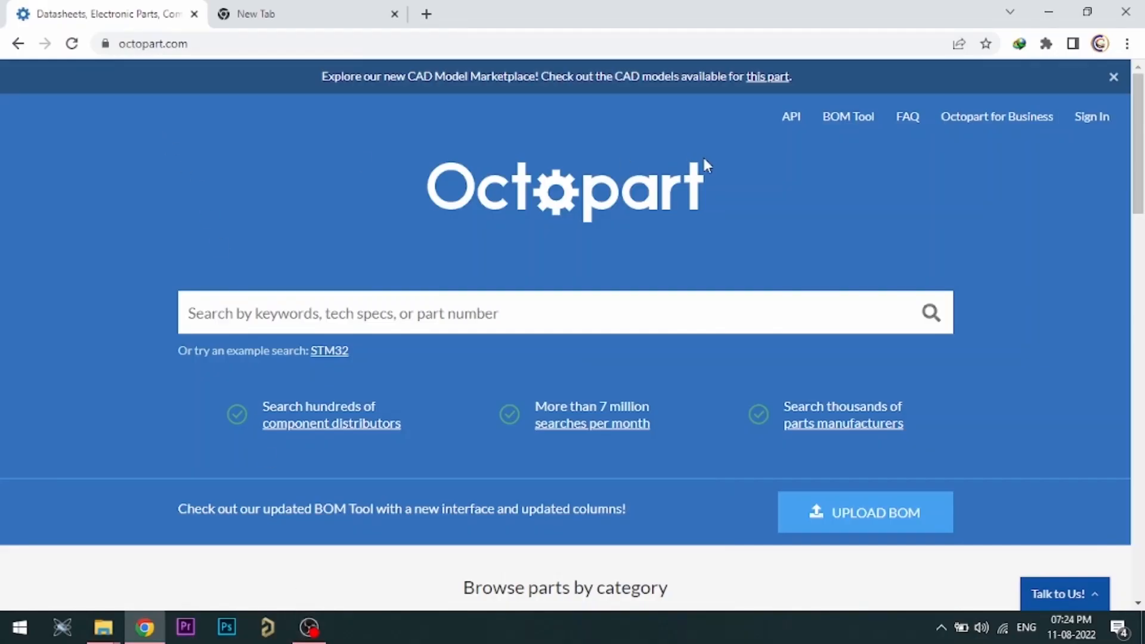
- Search Octopart for irfz44n and view the Infineon IRFZ44NPBF datasheet and distributor prices
{"action": "scroll", "scroll_direction": "down", "scroll_amount": 3}
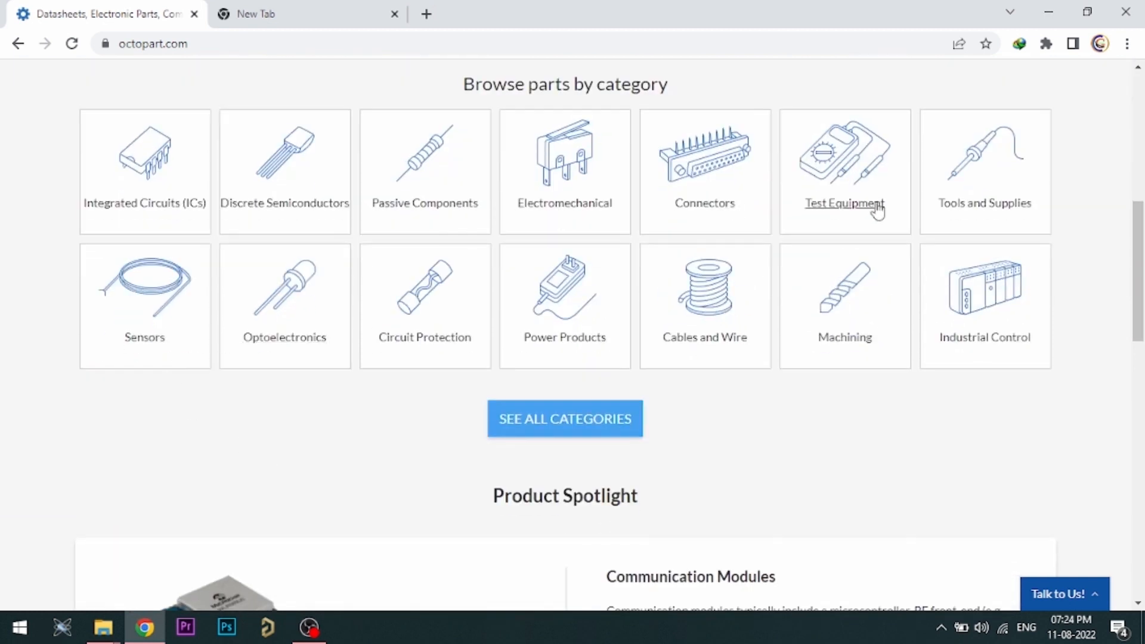
{"action": "scroll", "scroll_direction": "up", "scroll_amount": 3}
{"action": "type", "text": "irfz44n"}
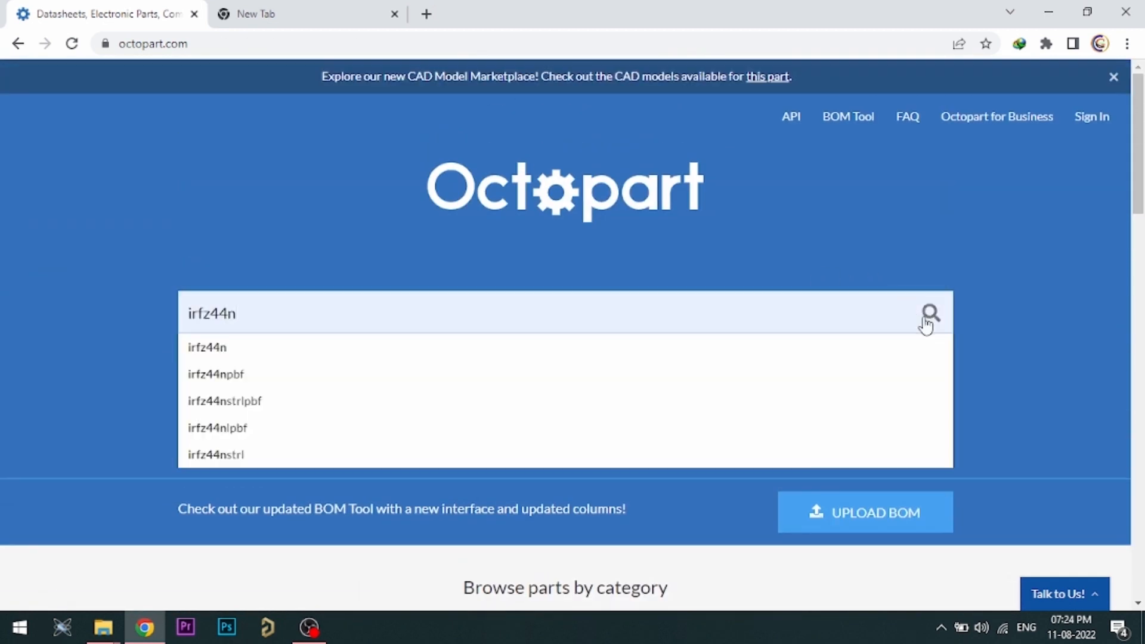
{"action": "left_click", "coordinate": [930, 314]}
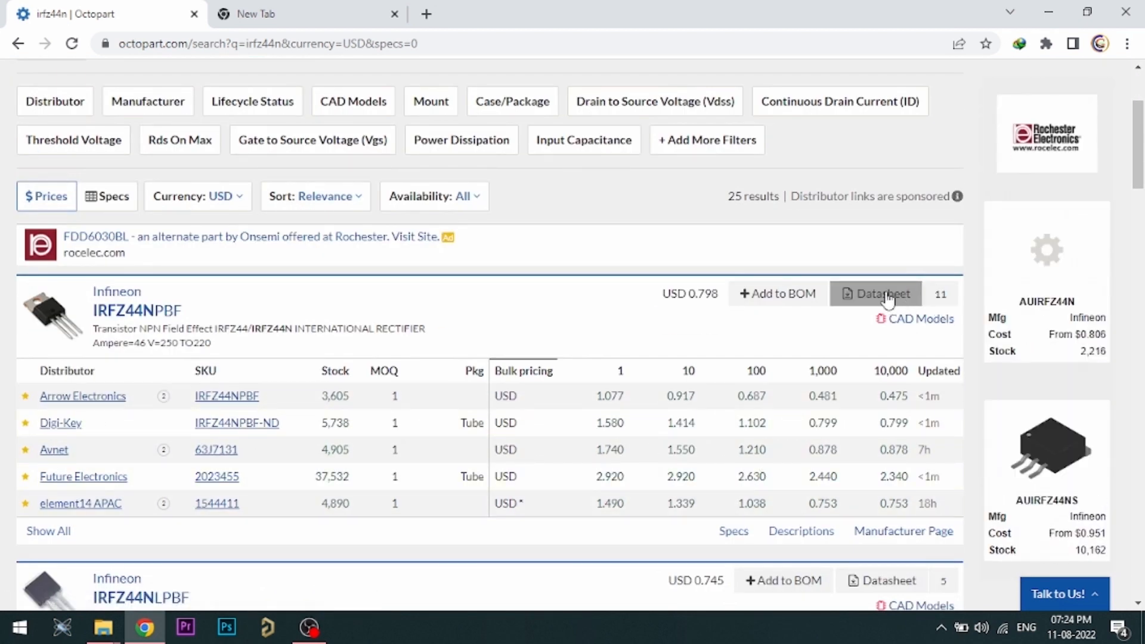
{"action": "left_click", "coordinate": [875, 293]}
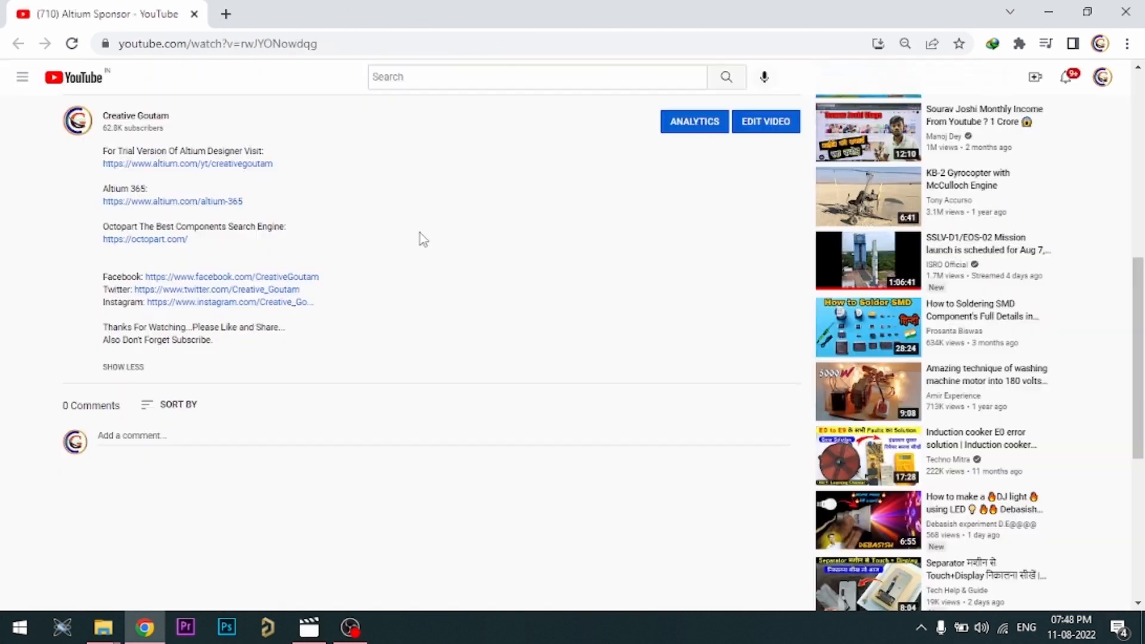
{"action": "mouse_move", "coordinate": [474, 212]}
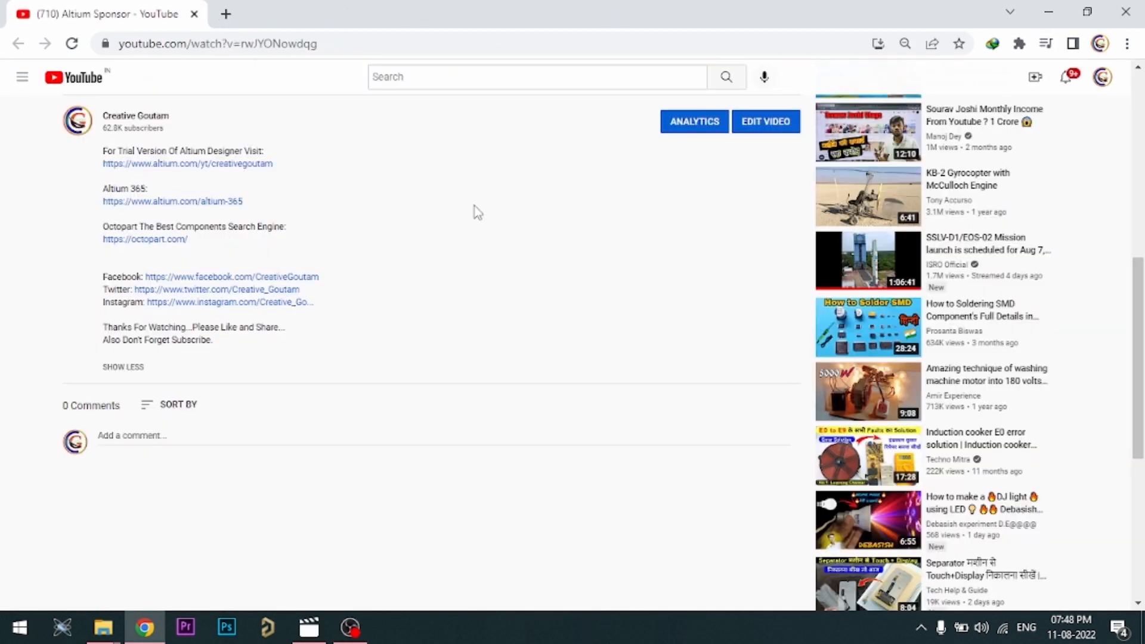